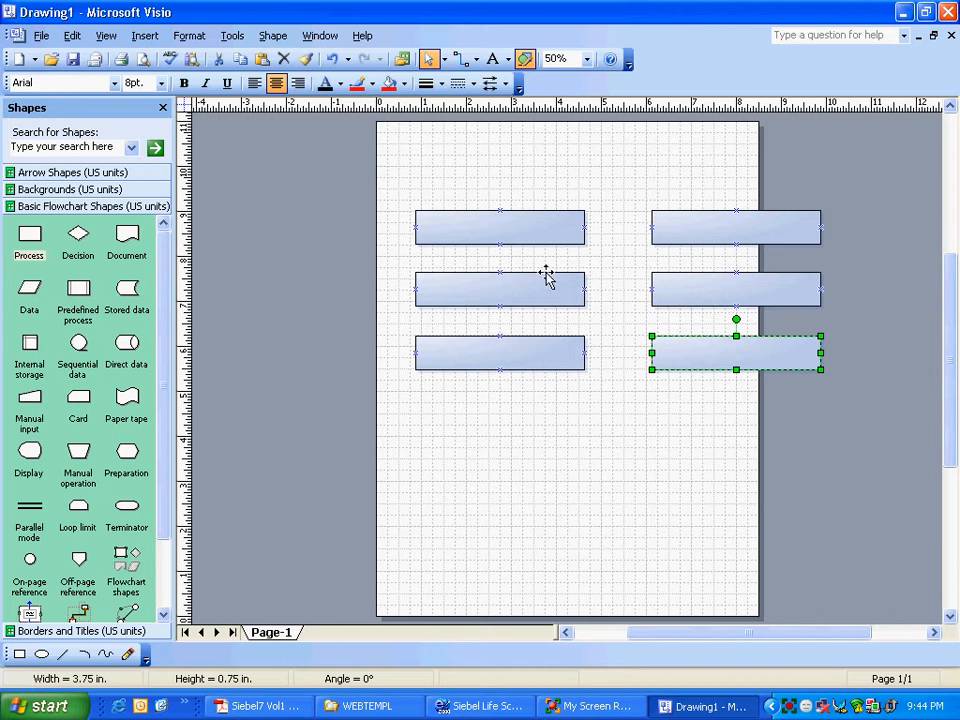
{"action": "left_click", "coordinate": [500, 289]}
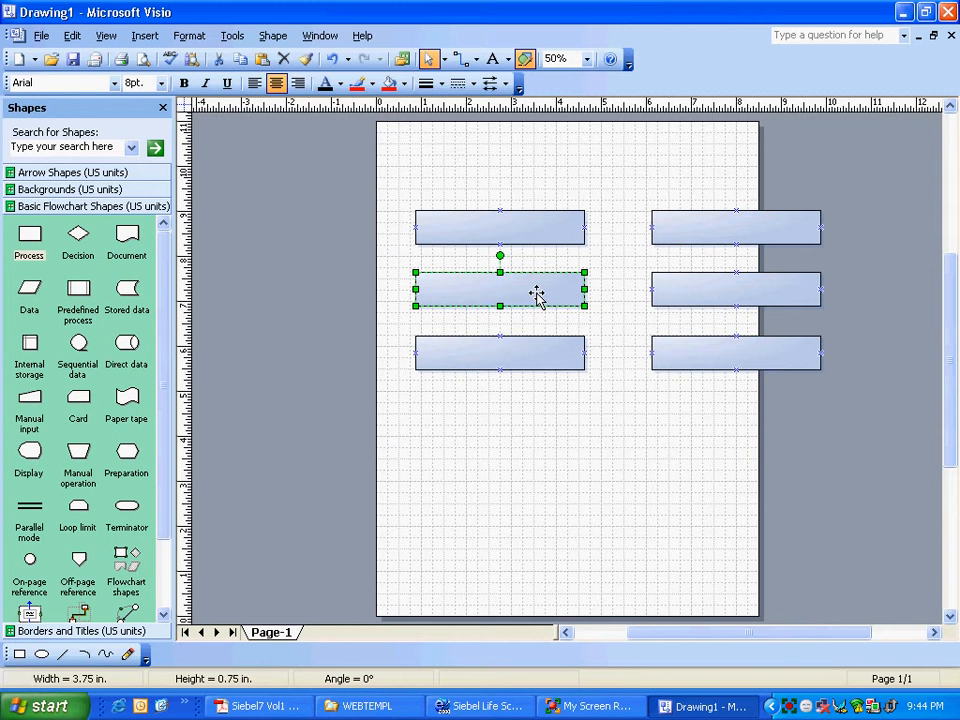
{"action": "mouse_move", "coordinate": [700, 357]}
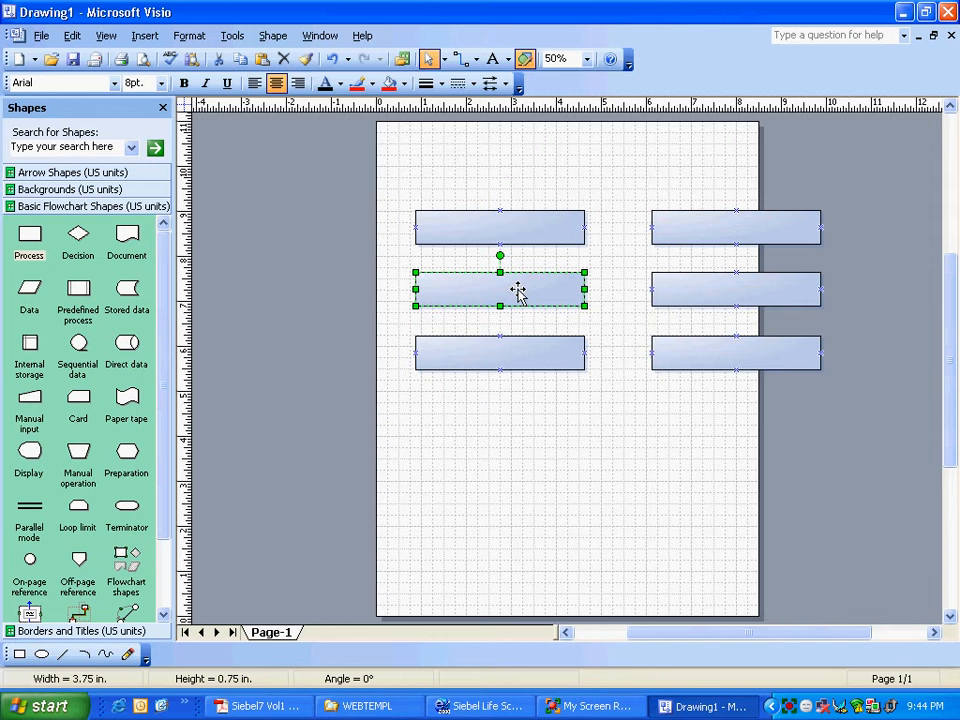
{"action": "mouse_move", "coordinate": [717, 365]}
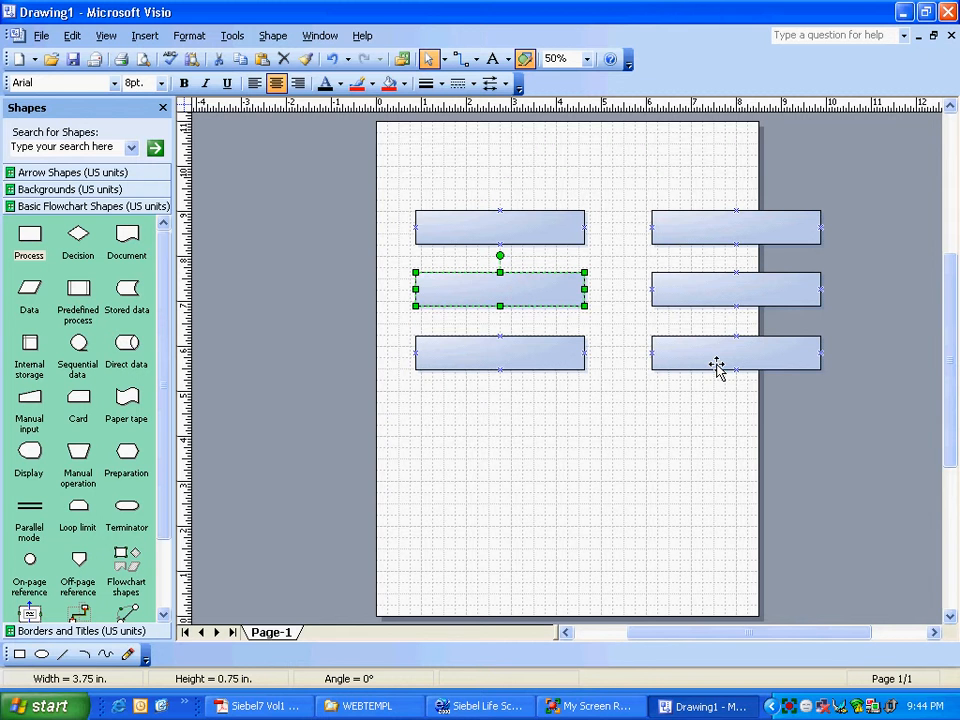
{"action": "left_click", "coordinate": [735, 352]}
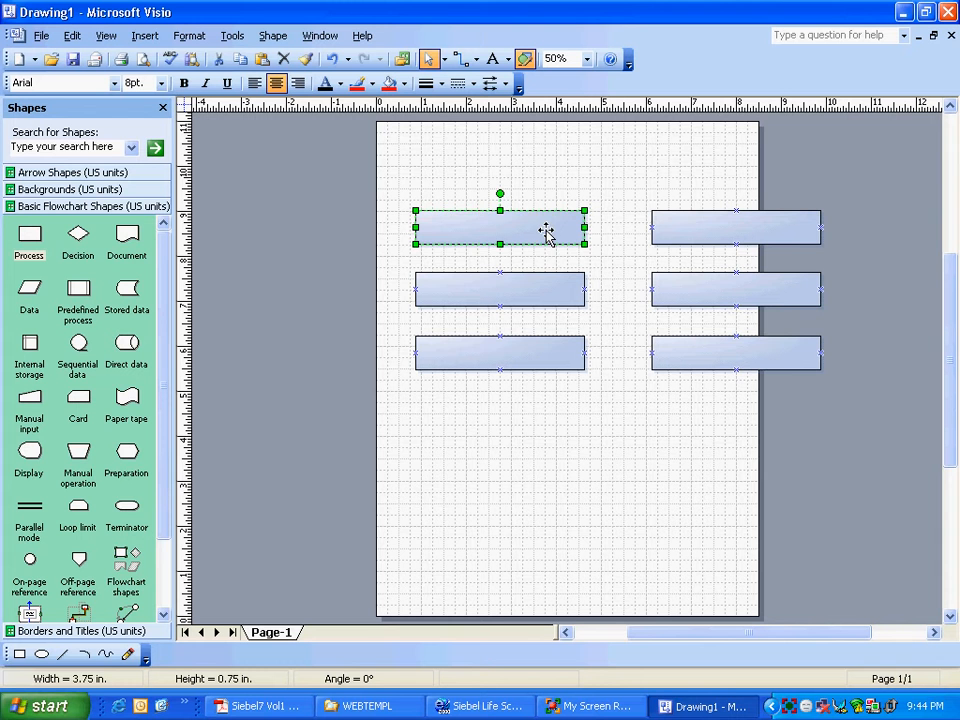
{"action": "mouse_move", "coordinate": [517, 353]}
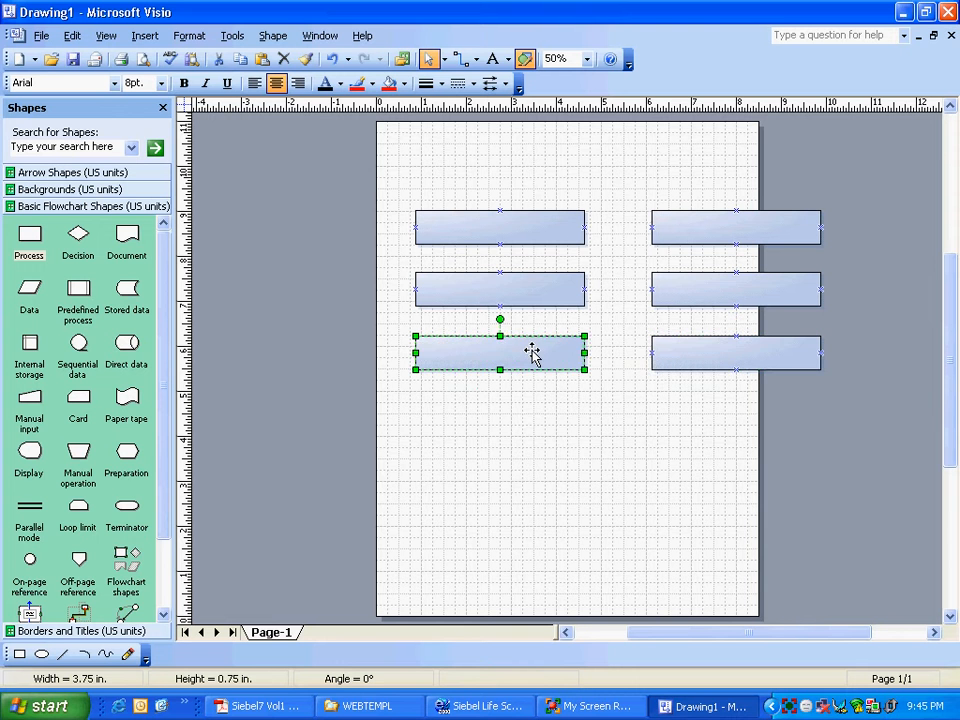
{"action": "mouse_move", "coordinate": [735, 365]}
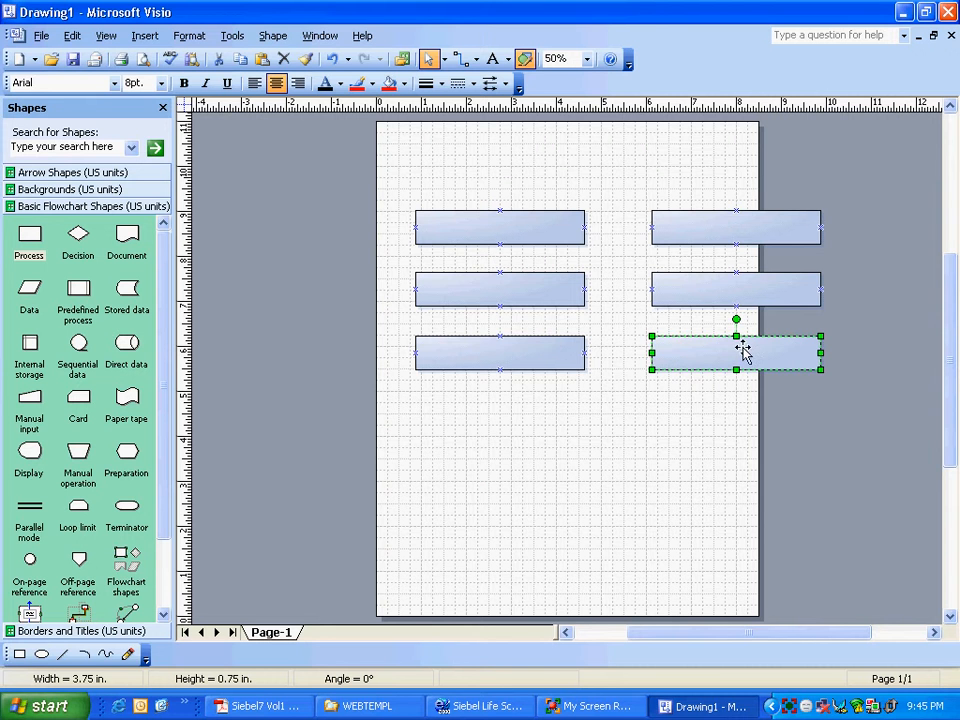
{"action": "left_click_drag", "start_coordinate": [737, 352], "coordinate": [500, 352]}
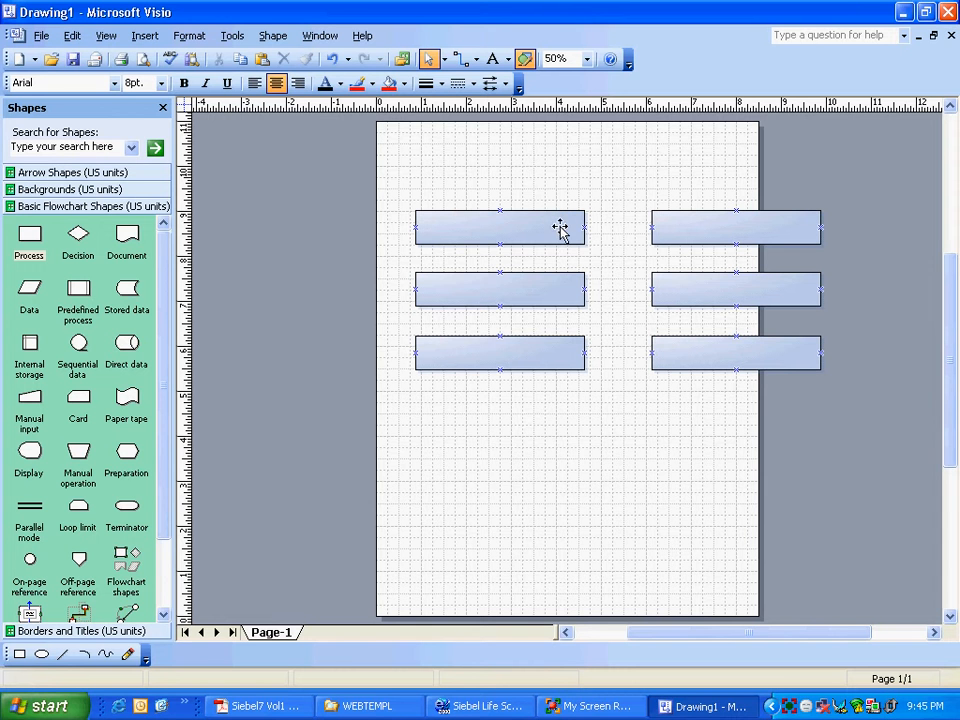
{"action": "mouse_move", "coordinate": [688, 360]}
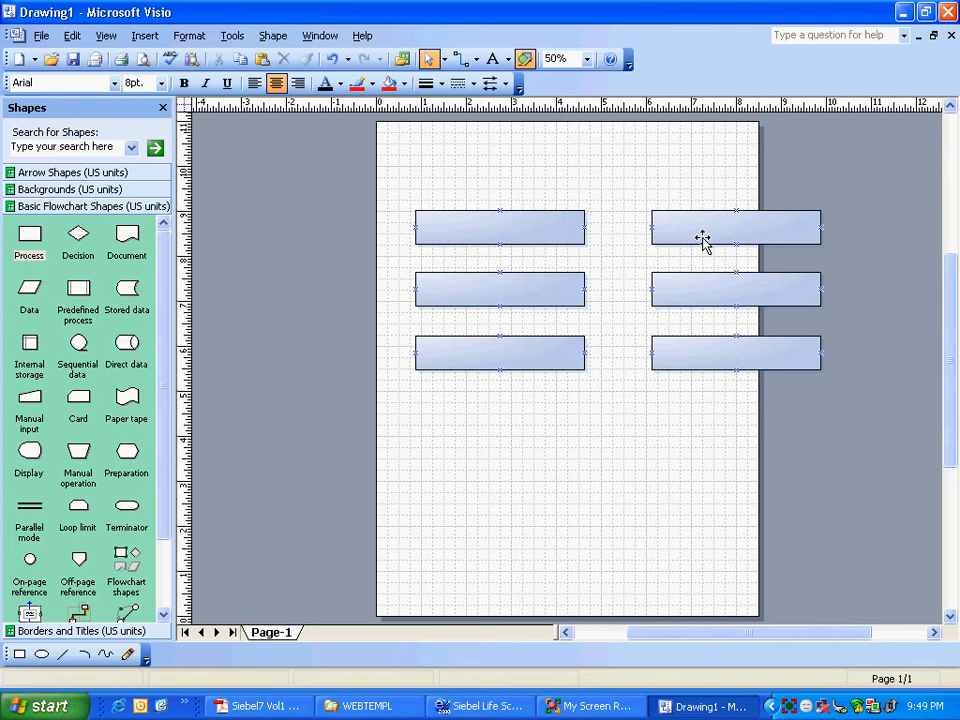
{"action": "mouse_move", "coordinate": [520, 230]}
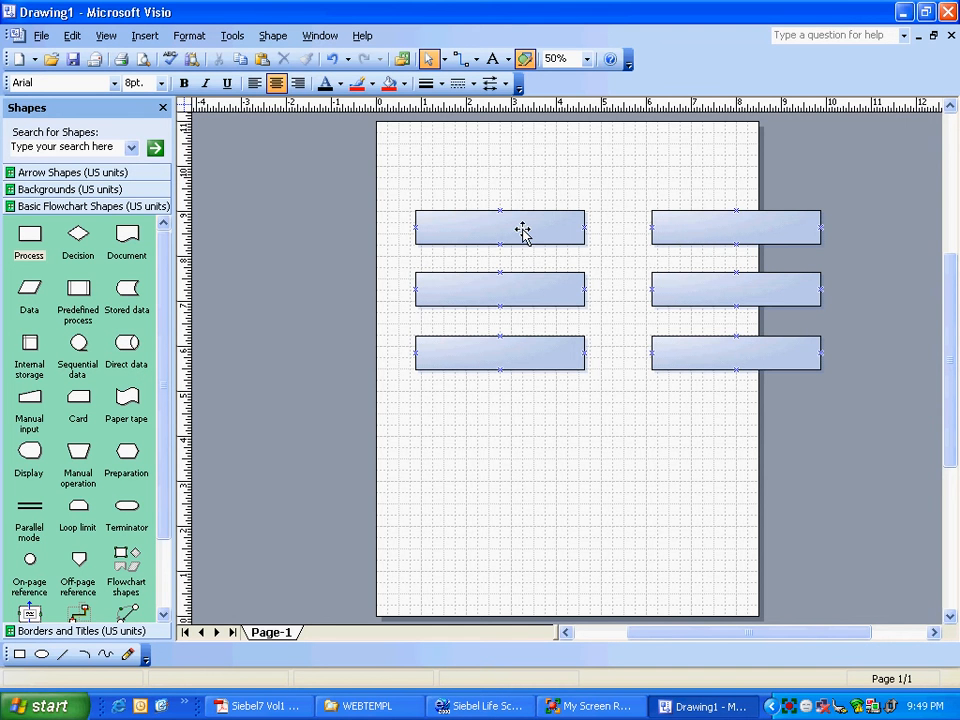
{"action": "left_click", "coordinate": [500, 228]}
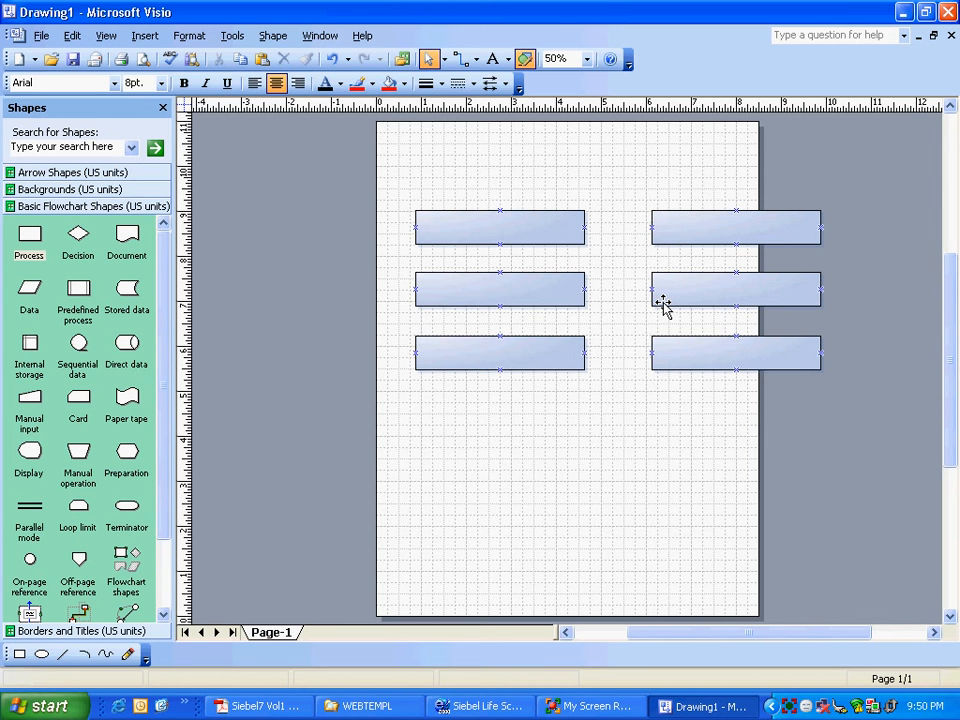
{"action": "left_click", "coordinate": [735, 352]}
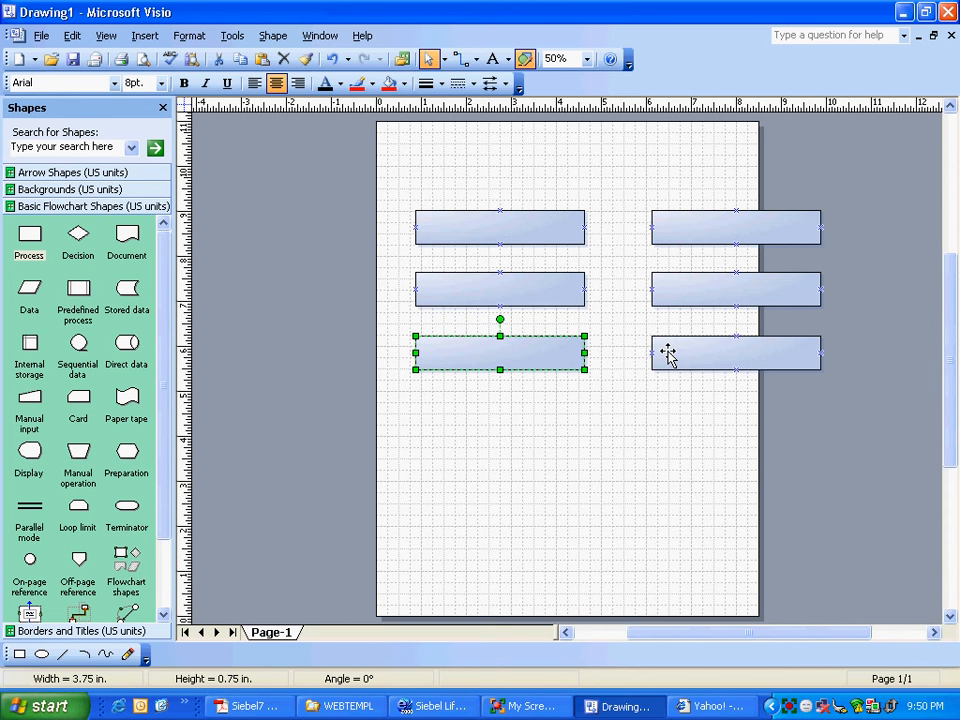
{"action": "left_click", "coordinate": [594, 394]}
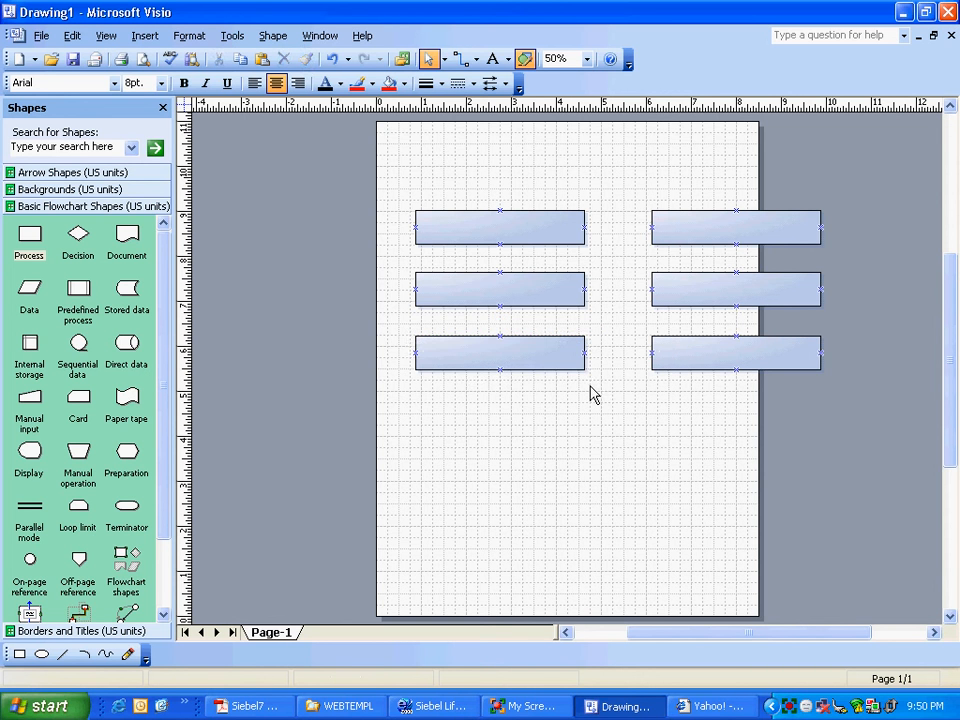
{"action": "mouse_move", "coordinate": [606, 296]}
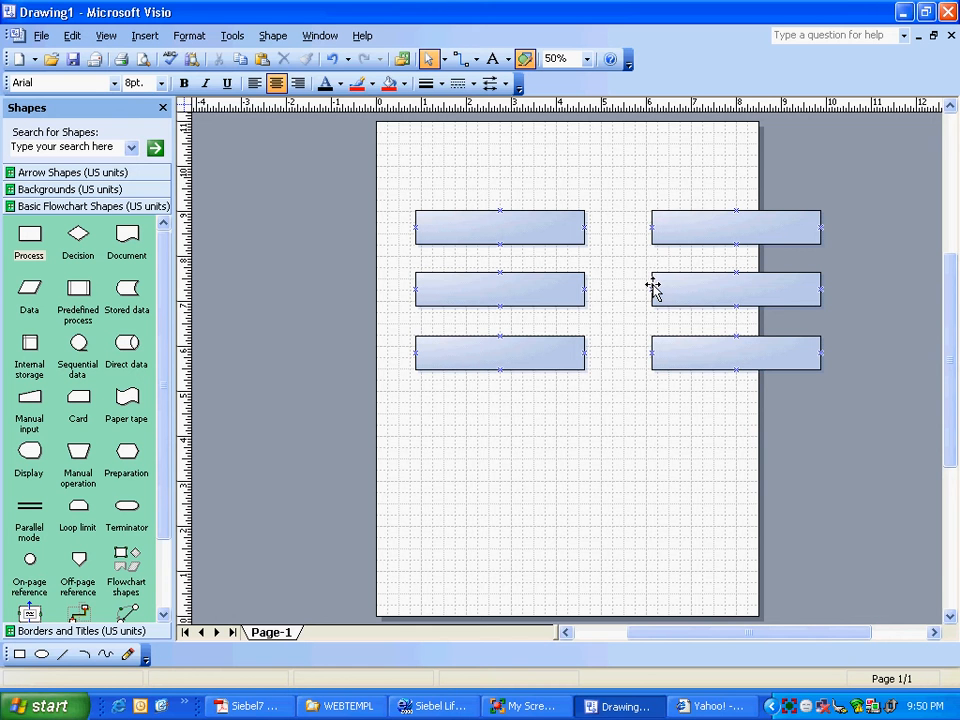
{"action": "left_click", "coordinate": [500, 289]}
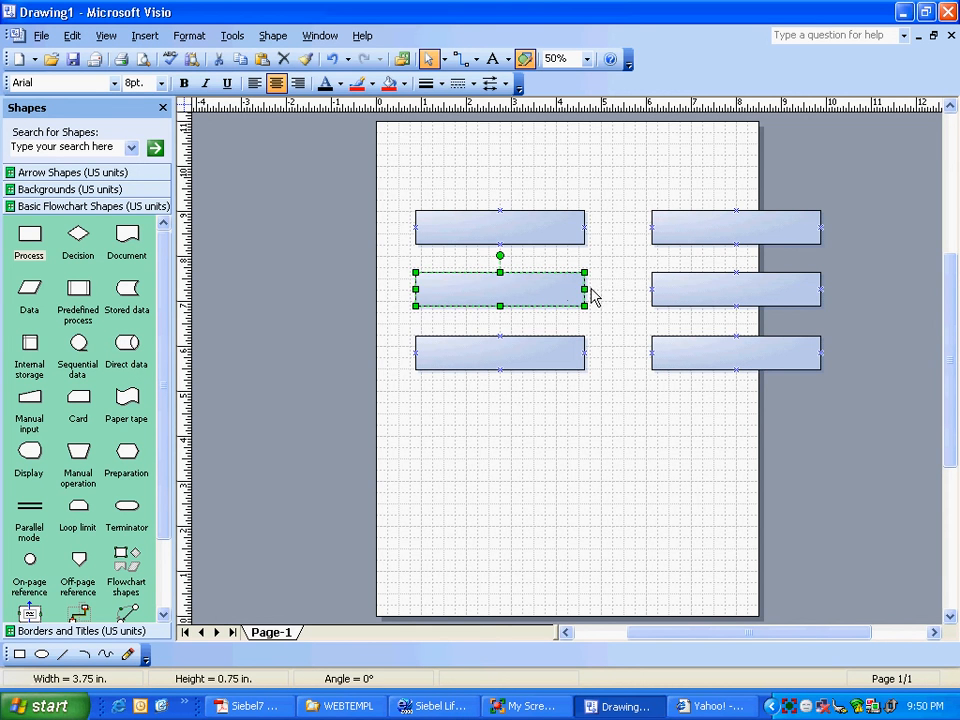
{"action": "mouse_move", "coordinate": [550, 210]}
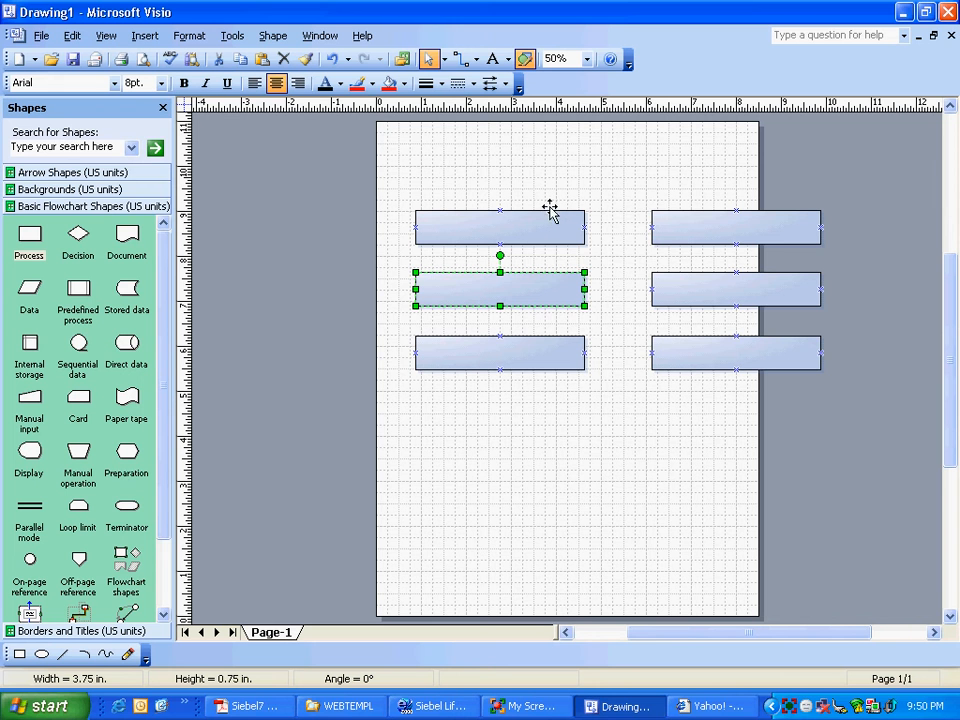
{"action": "mouse_move", "coordinate": [518, 293]}
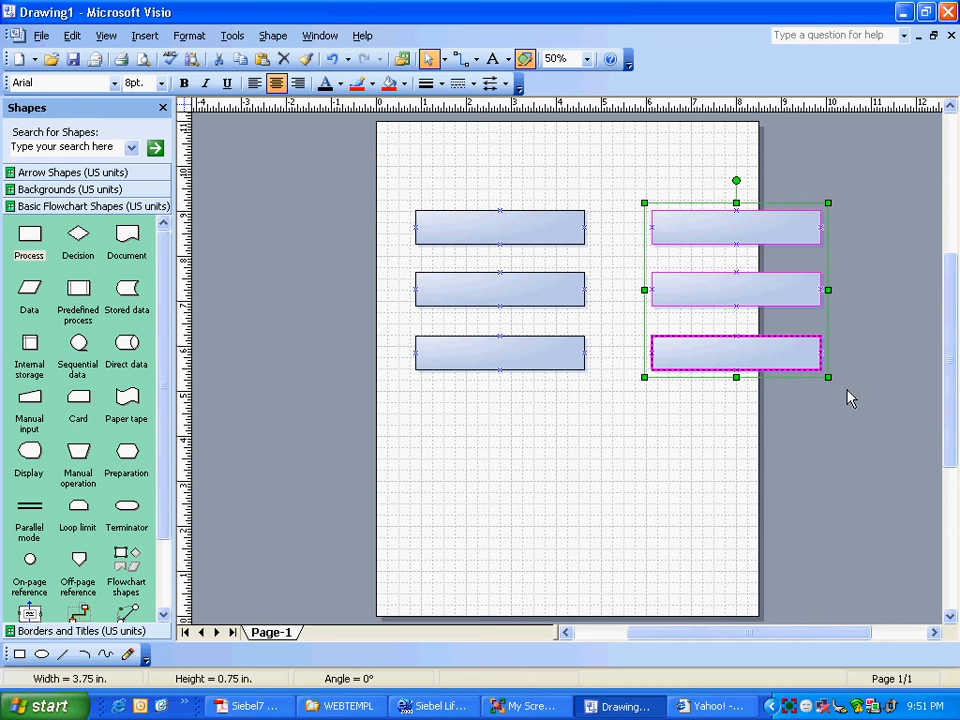
{"action": "left_click", "coordinate": [500, 289]}
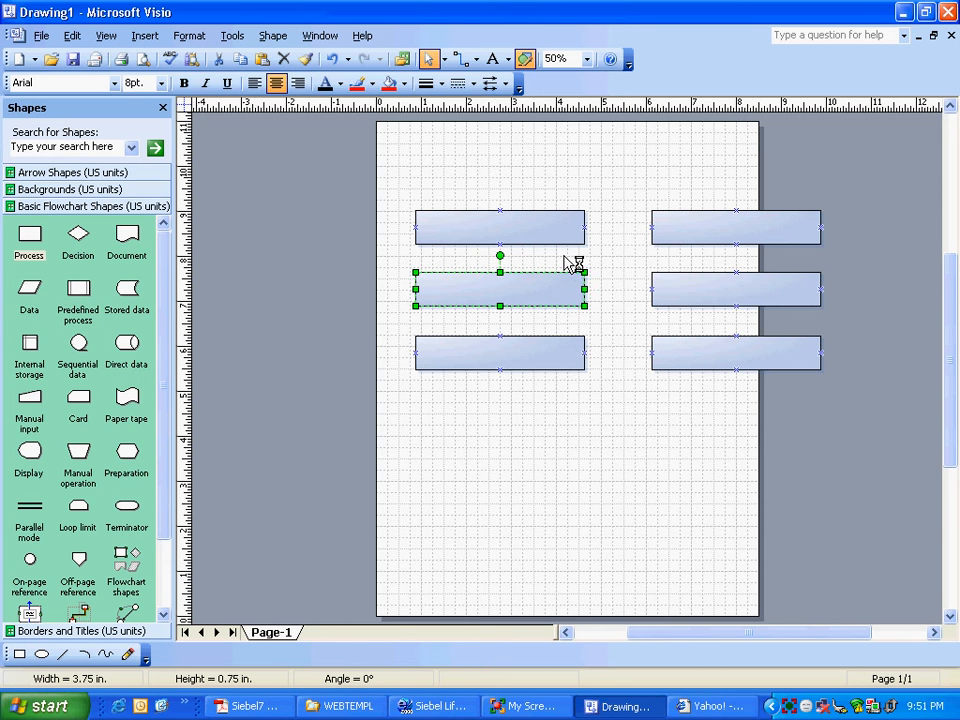
{"action": "left_click_drag", "start_coordinate": [500, 287], "coordinate": [500, 227]}
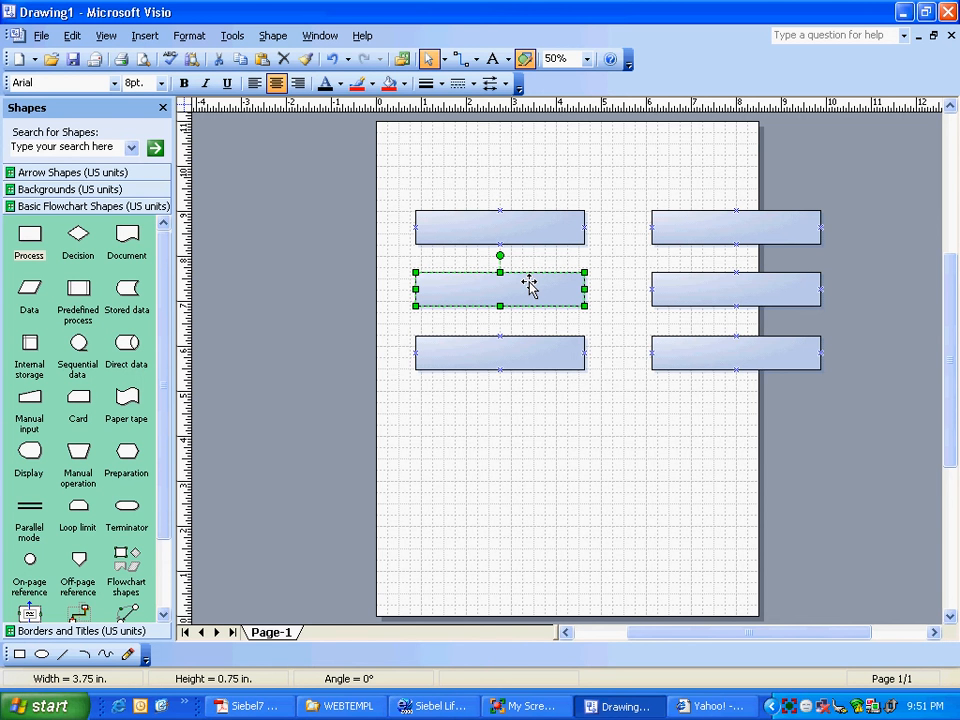
{"action": "mouse_move", "coordinate": [640, 293]}
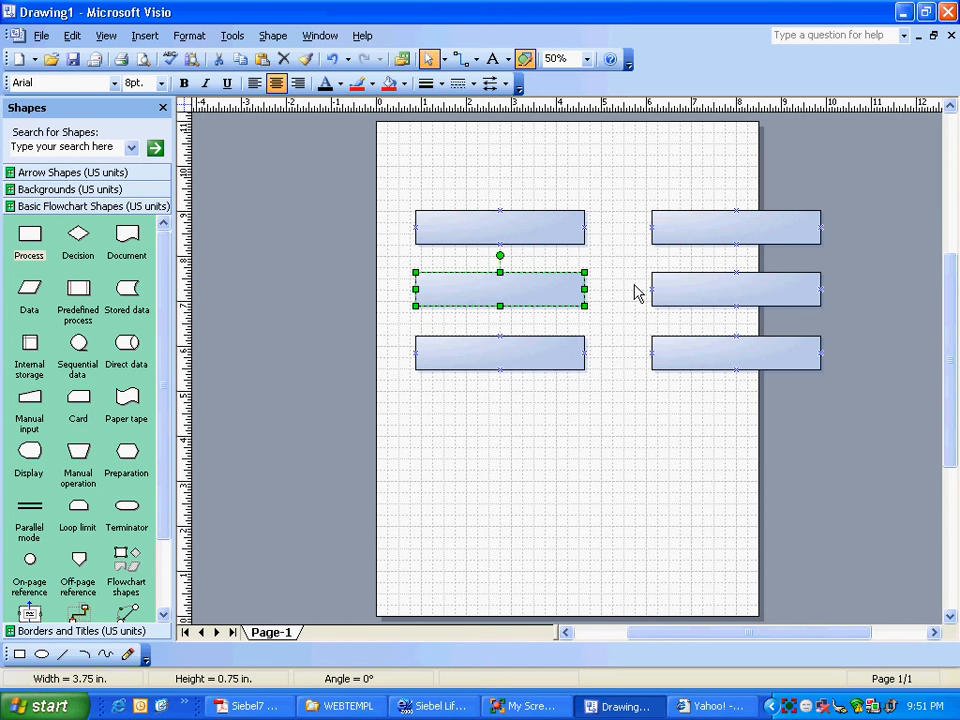
{"action": "mouse_move", "coordinate": [518, 287]}
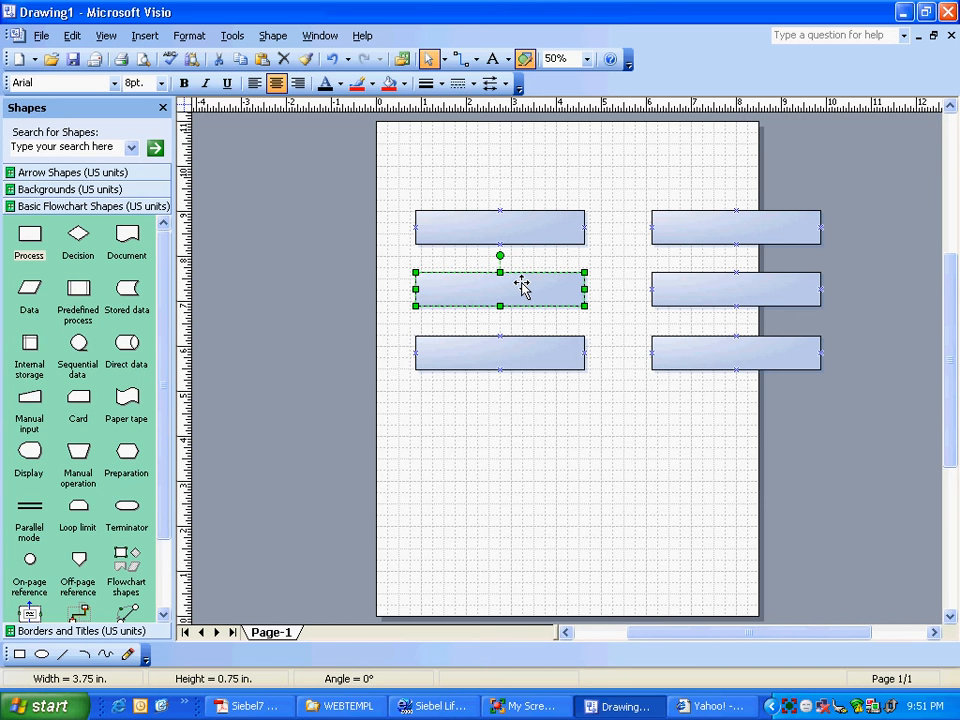
{"action": "mouse_move", "coordinate": [547, 360]}
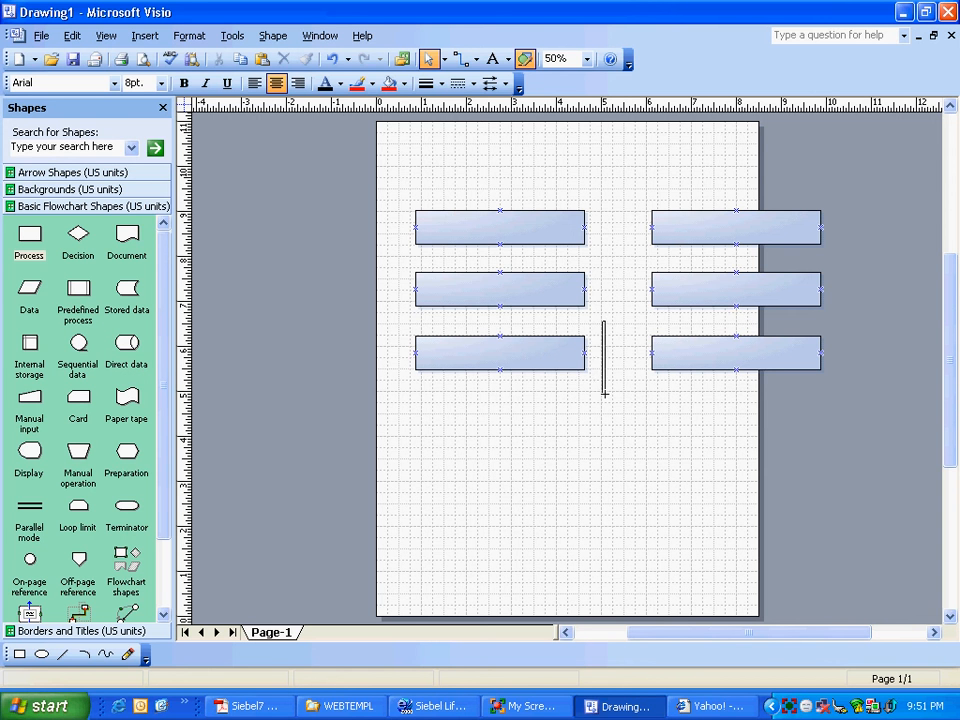
{"action": "left_click", "coordinate": [500, 352]}
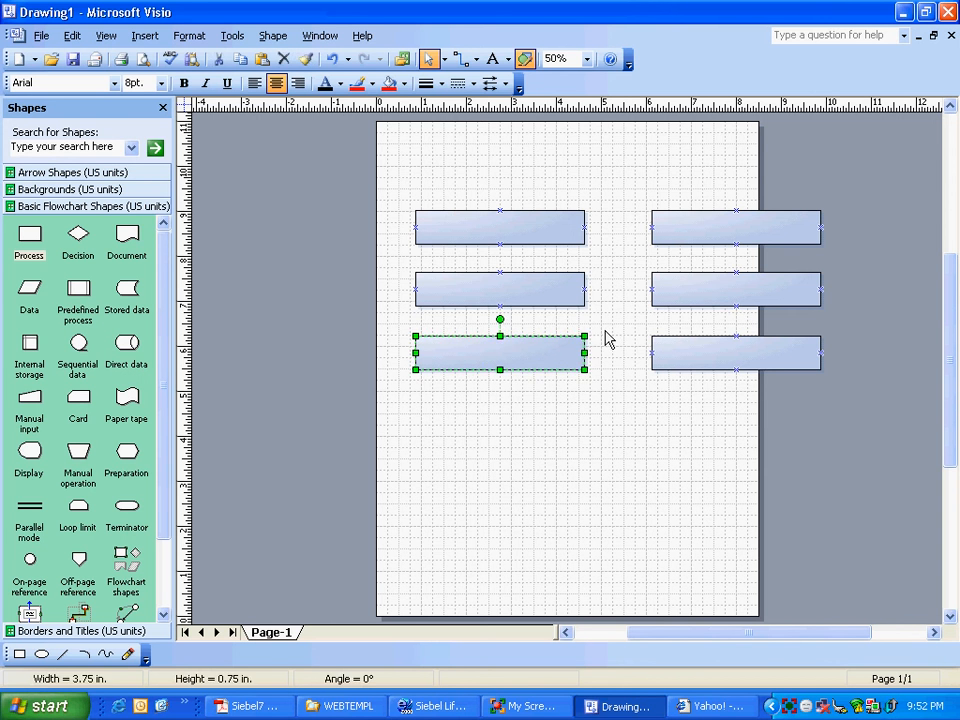
{"action": "left_click", "coordinate": [630, 390]}
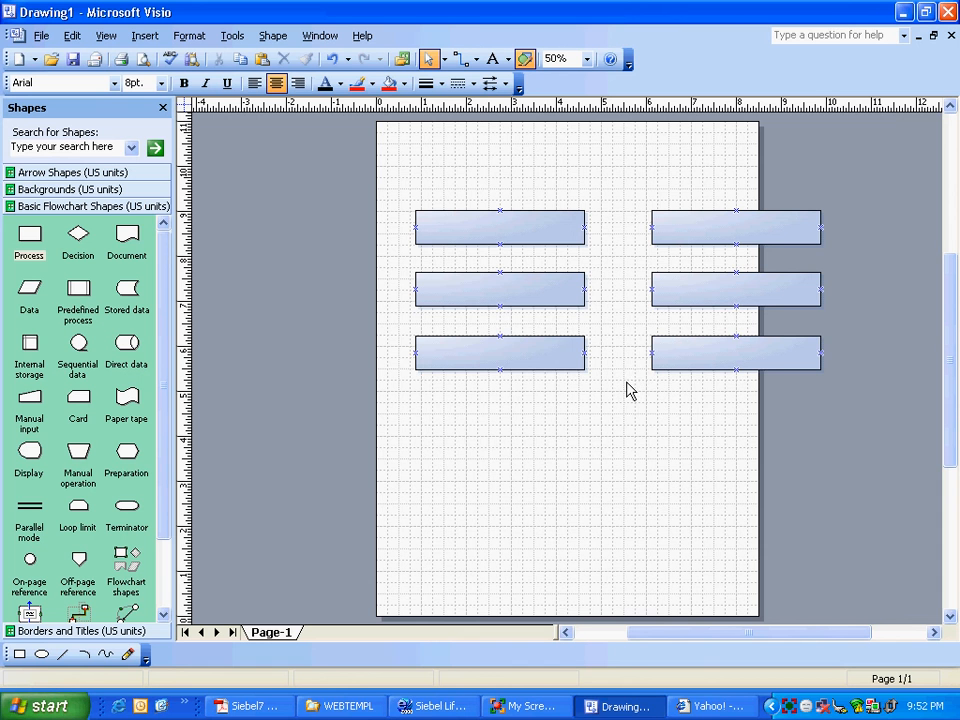
{"action": "left_click", "coordinate": [735, 352]}
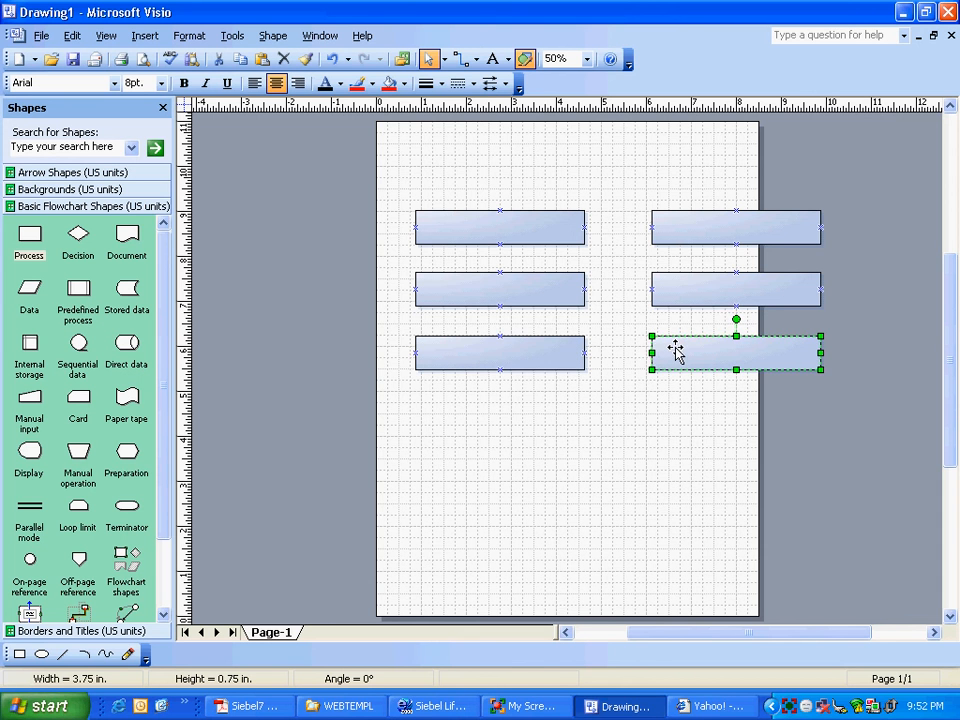